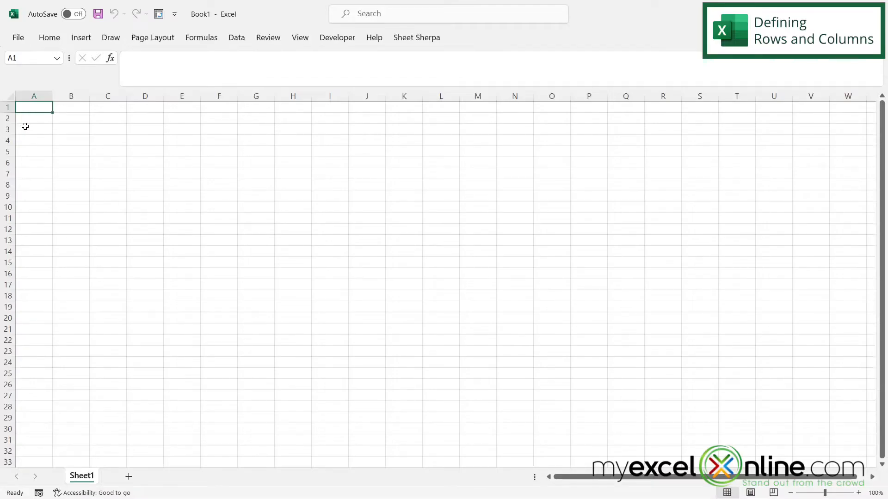
mouse_move(564, 116)
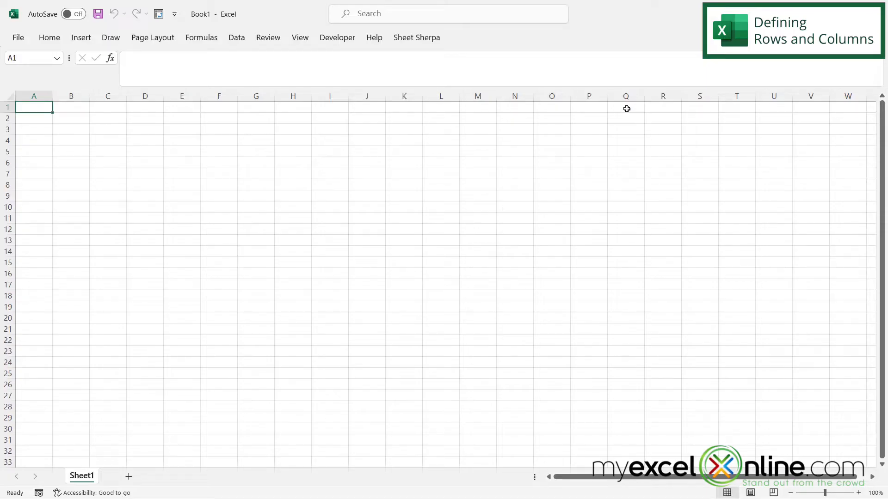
Select column F and rows 2, 6 and 8, then give cell D2 a black fill.
left_click(71, 96)
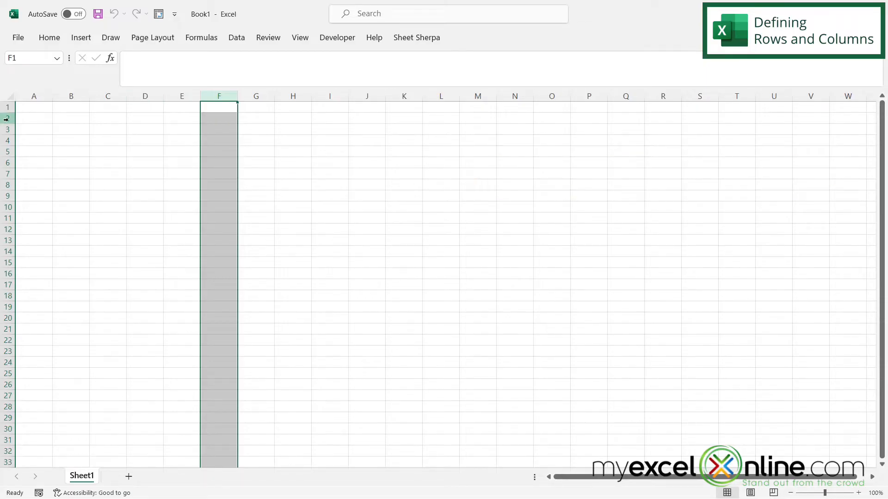
left_click(7, 118)
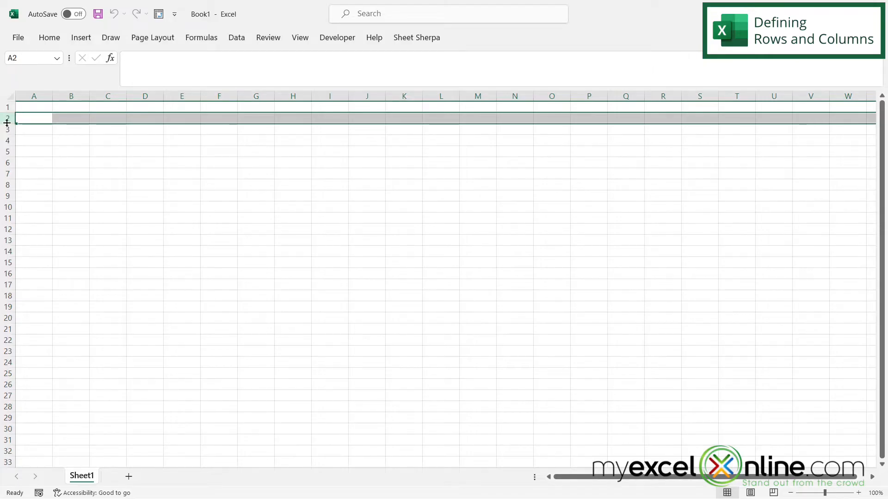
left_click(8, 163)
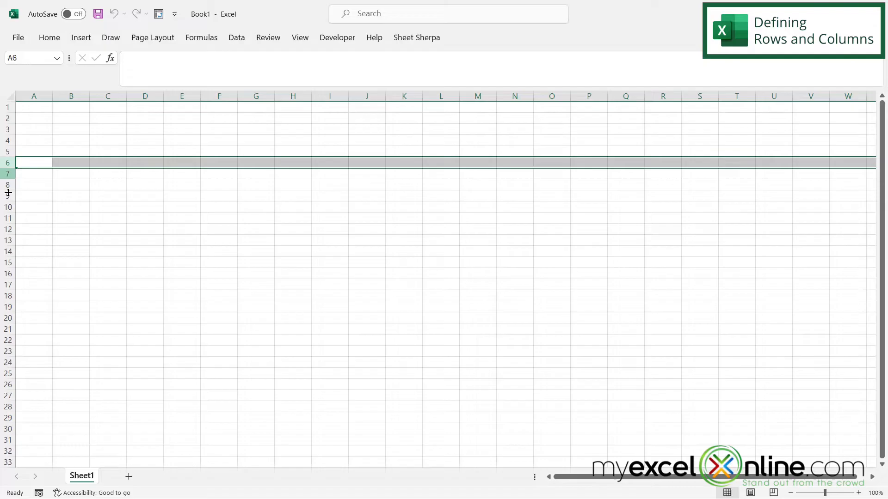
left_click(8, 184)
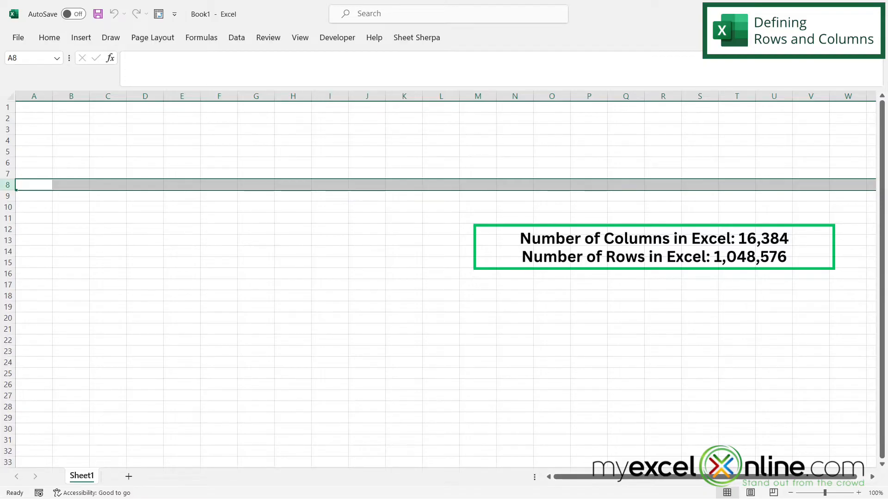
left_click(144, 117)
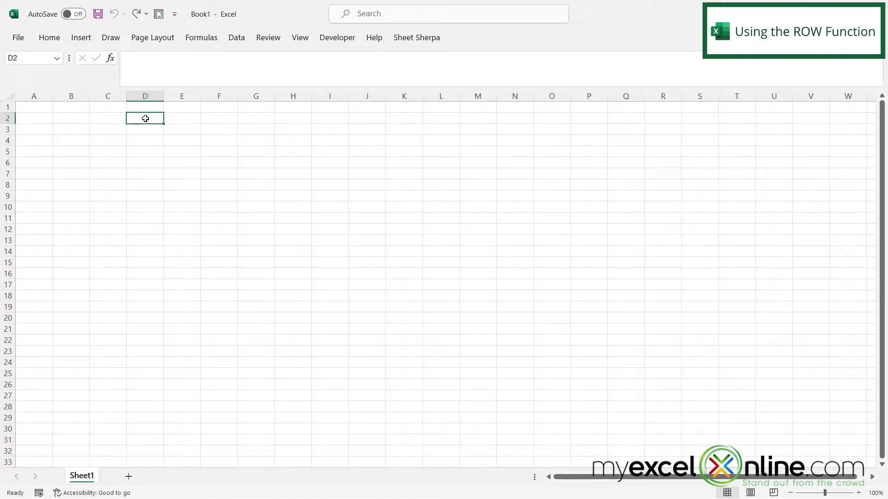
mouse_move(148, 122)
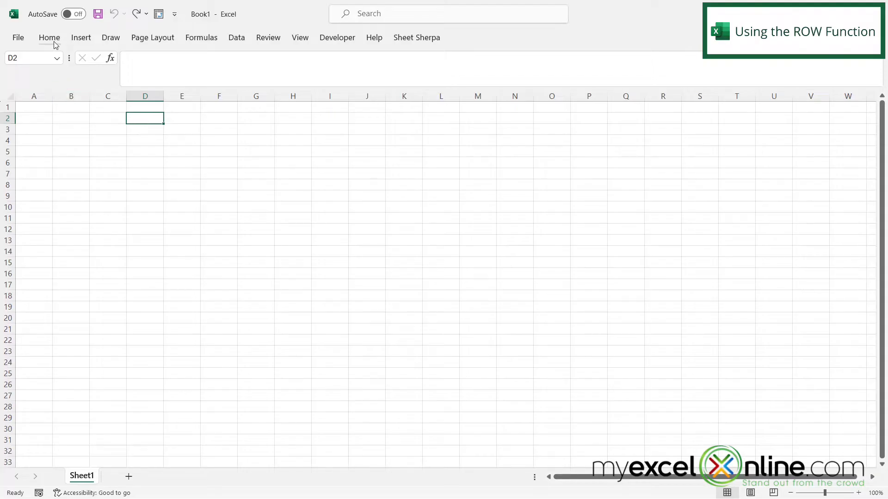
left_click(49, 38)
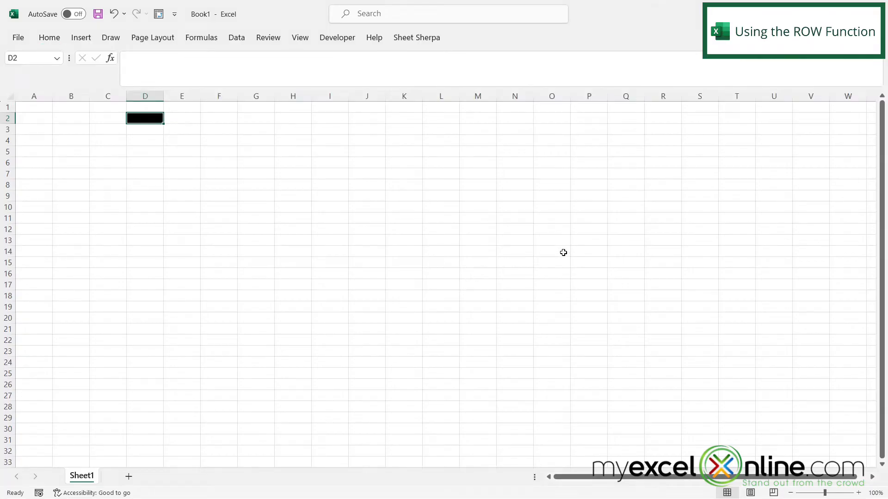
mouse_move(589, 220)
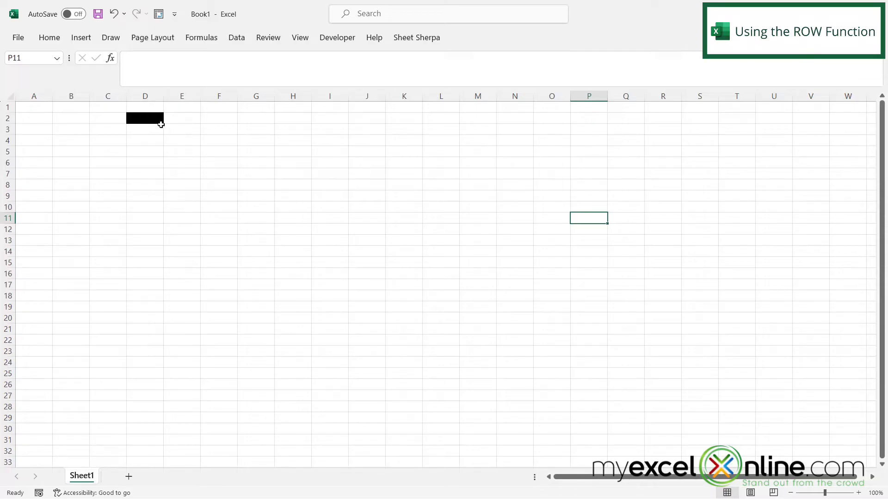
mouse_move(686, 431)
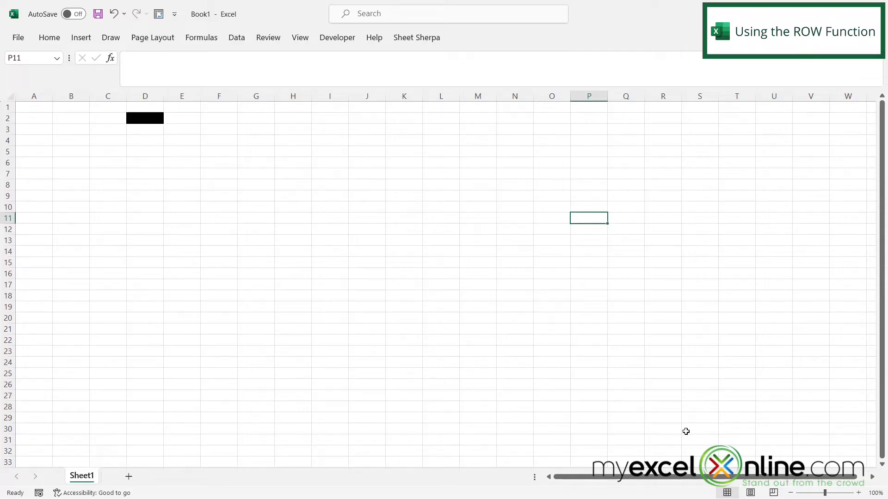
Enter a =ROW( formula in P11 referencing column D so it returns 100.
type("=")
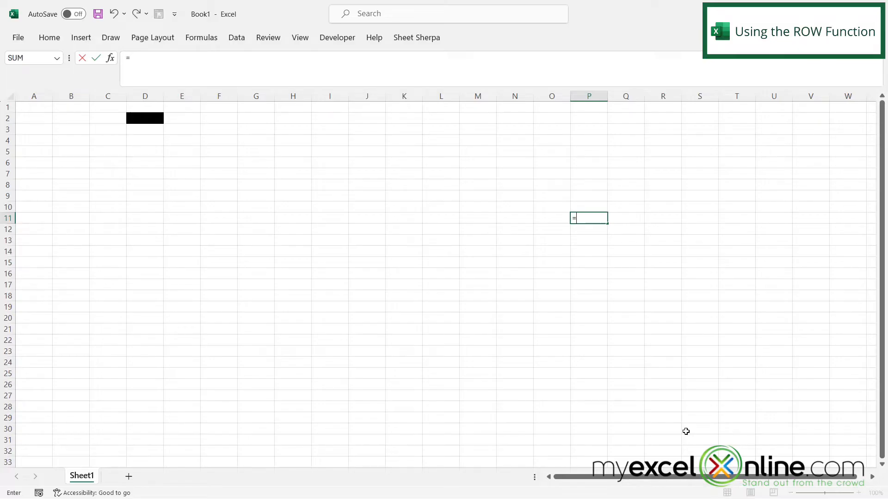
type("row")
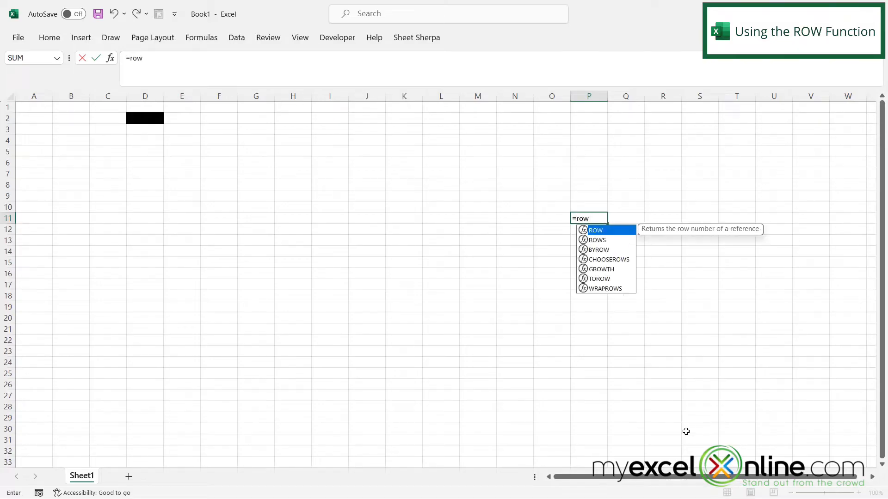
type("(")
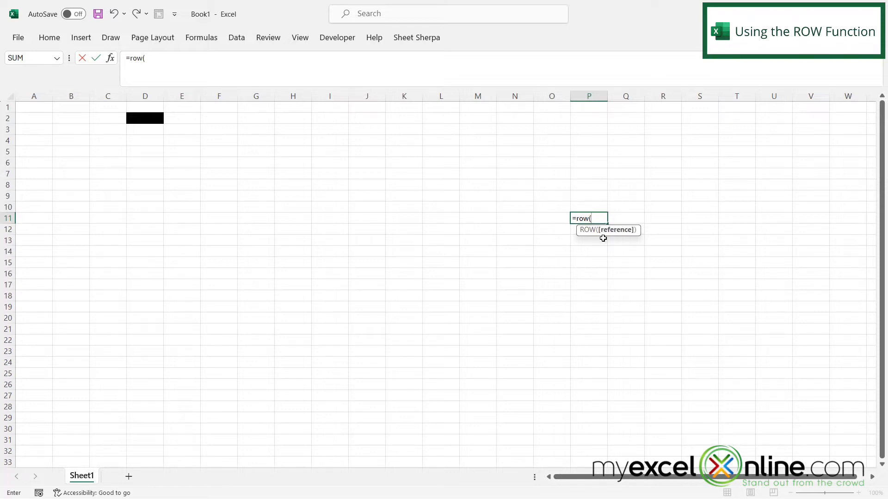
mouse_move(561, 256)
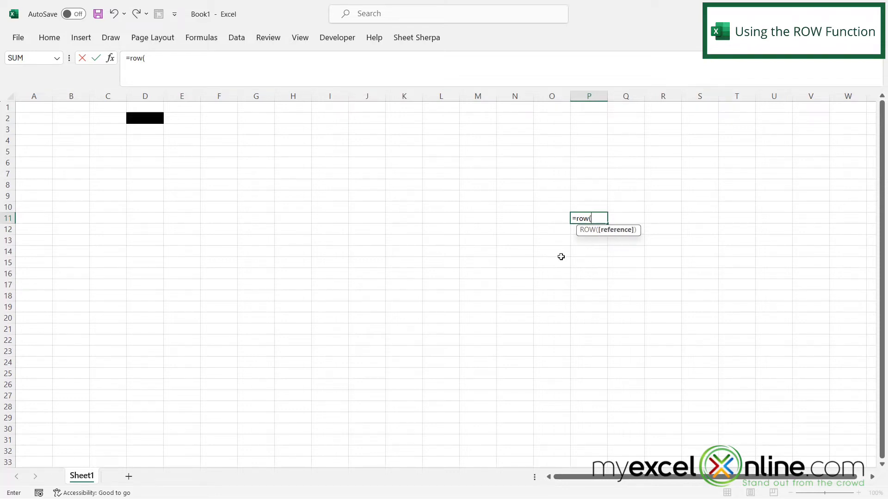
left_click(144, 118)
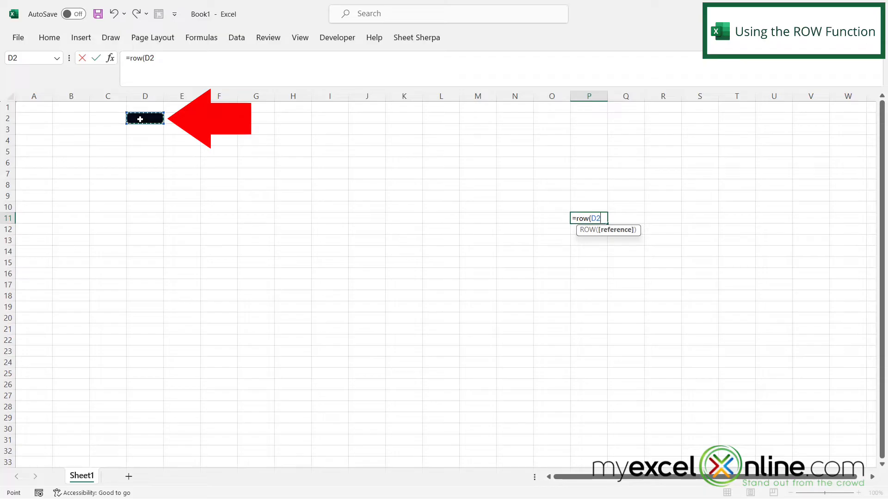
key("enter")
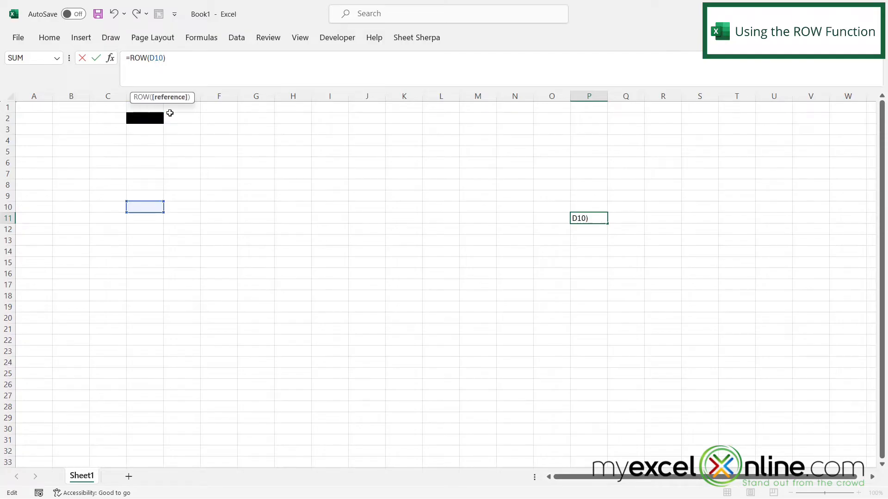
type("00")
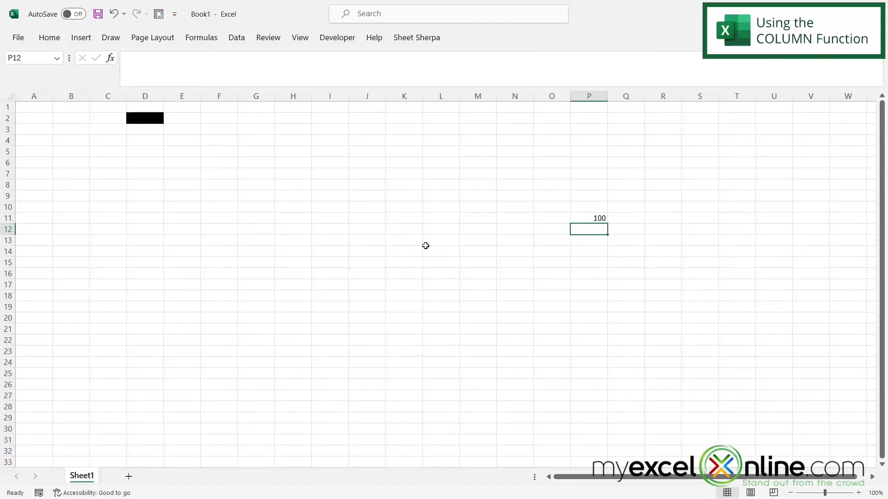
Enter =COLUMN(D2) in P12, returning column number 4.
type("=c")
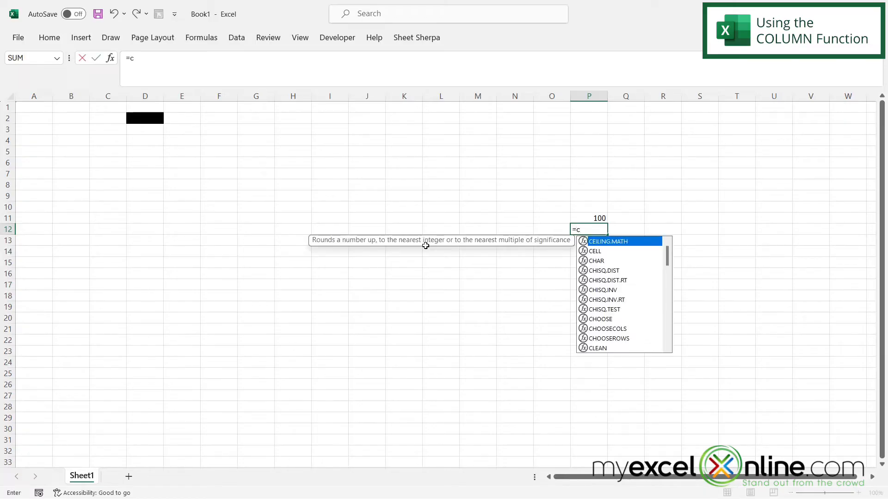
type("olumn(")
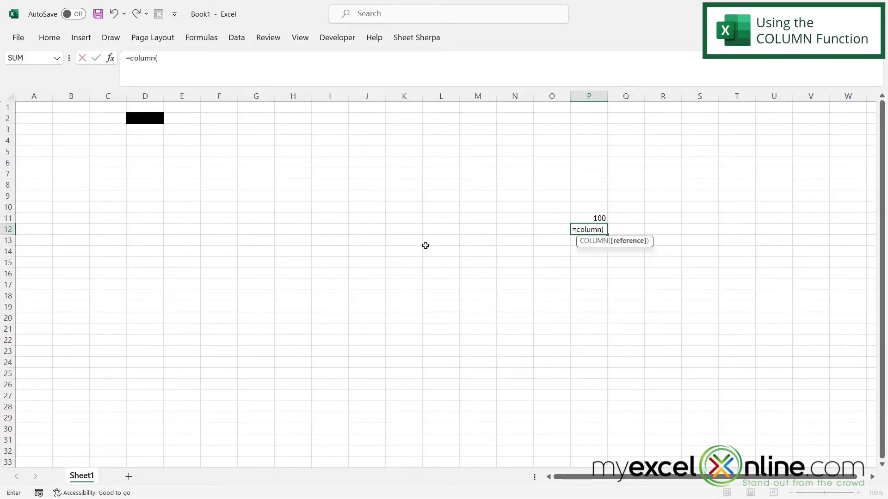
left_click(145, 118)
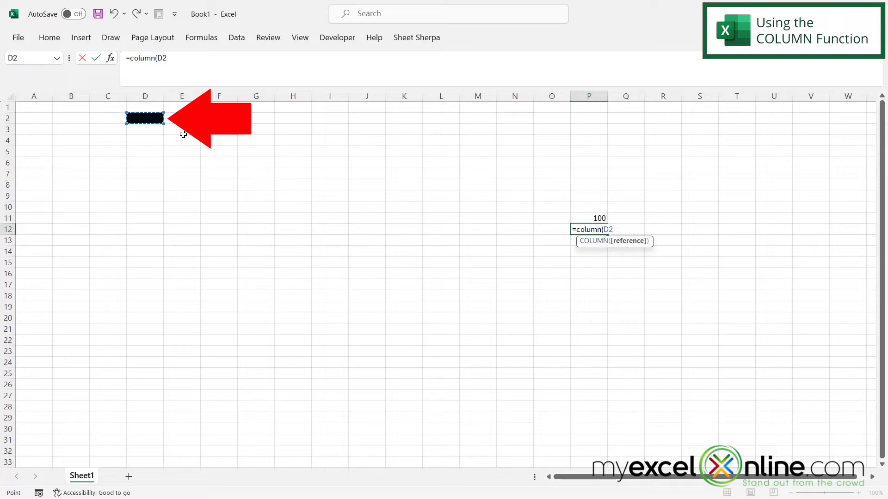
key("enter")
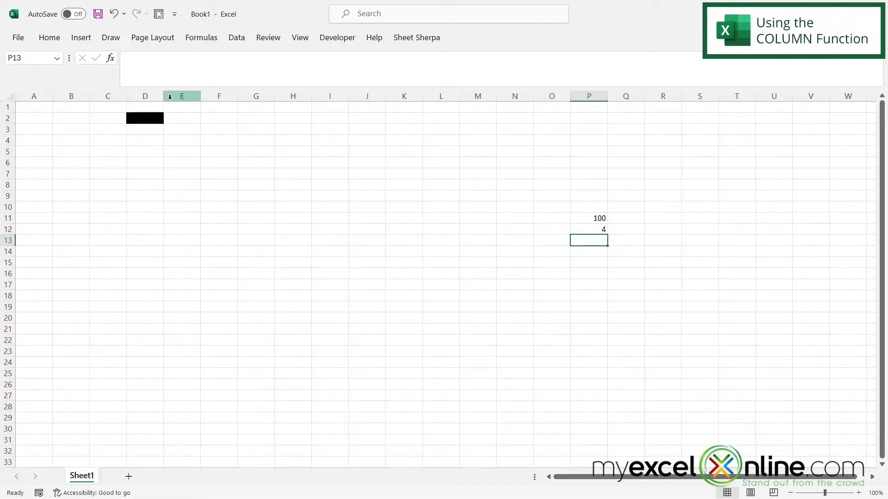
mouse_move(71, 95)
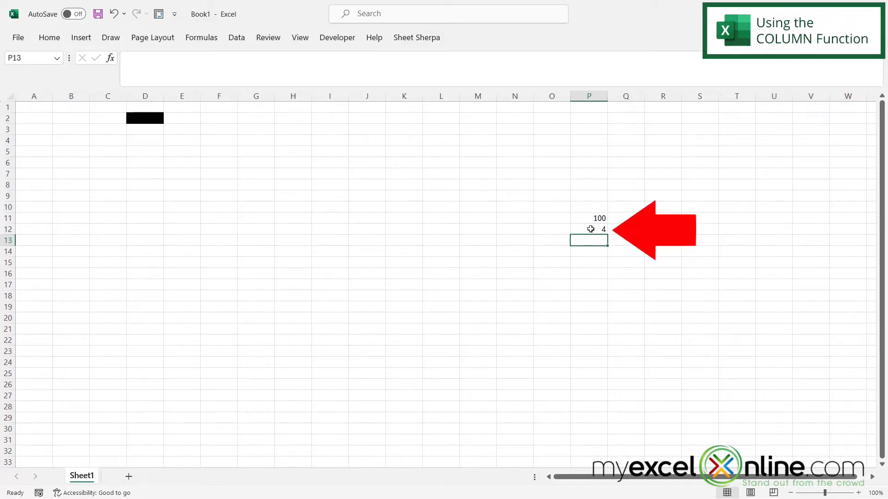
Re-enter the COLUMN formula in P12 so it displays 130.
type("=COLUMN(D2)")
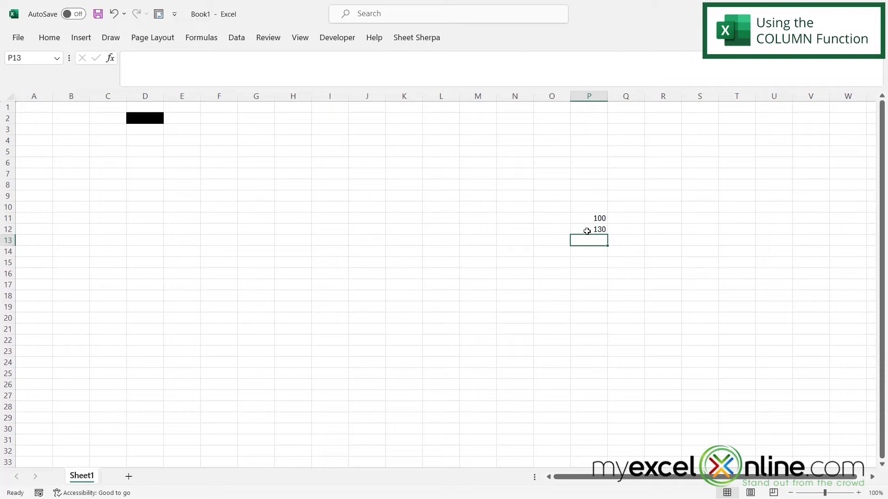
mouse_move(576, 228)
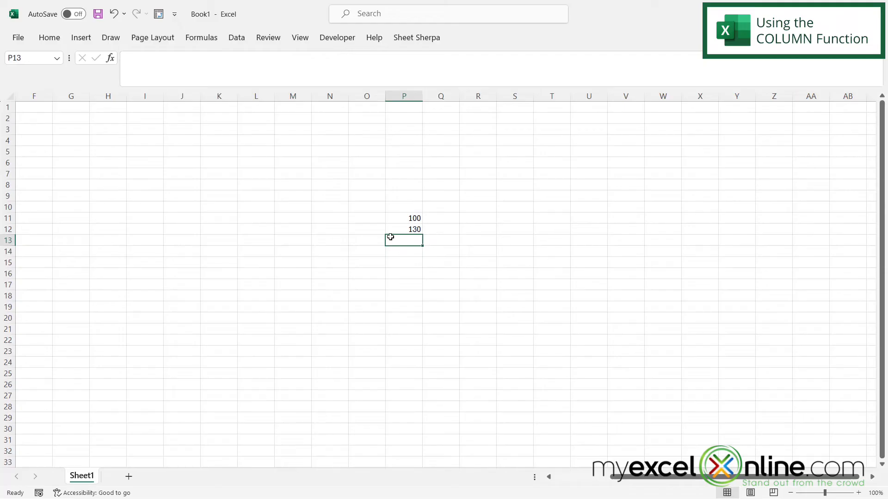
Enter =26*5 in P13 to get 130 and reselect P13 to check it.
type("=")
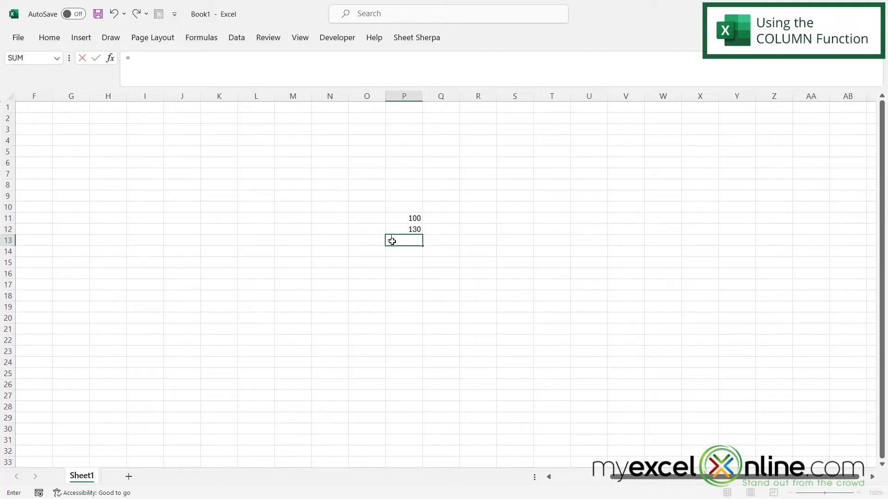
type("26")
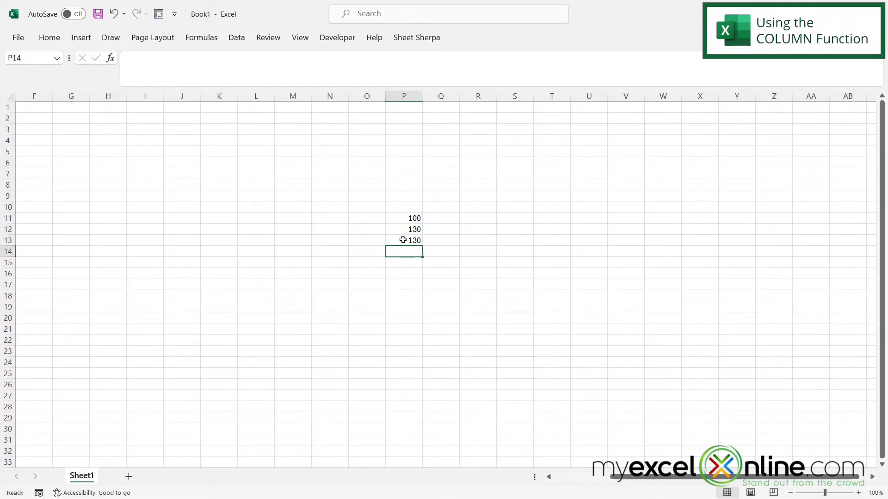
left_click(404, 240)
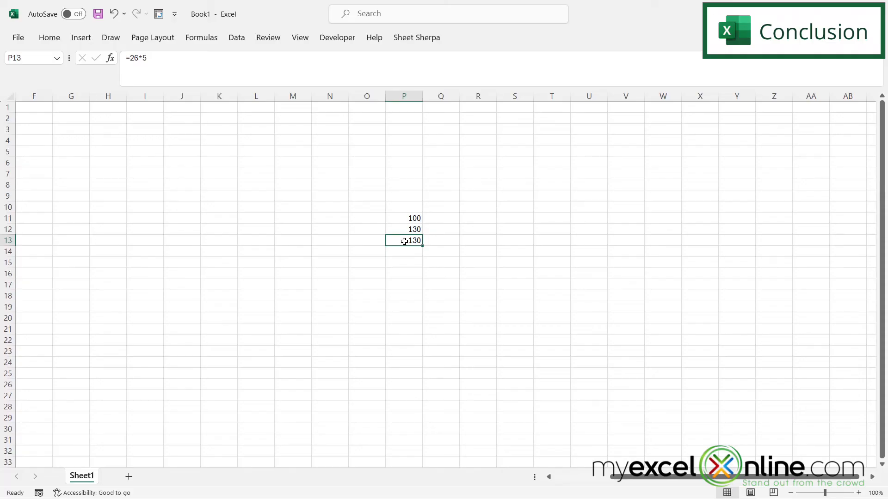
mouse_move(459, 324)
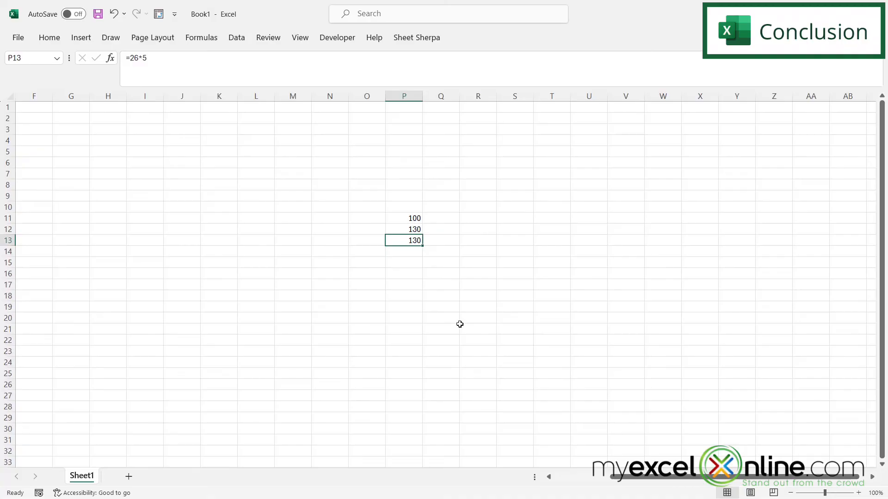